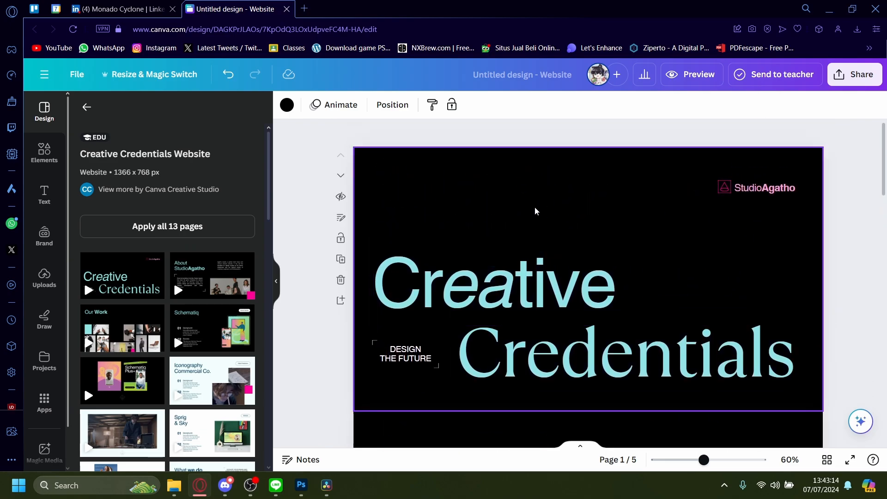
# Step: Scroll the editor so the Creative Credentials title page fills the canvas
pyautogui.scroll(-3)
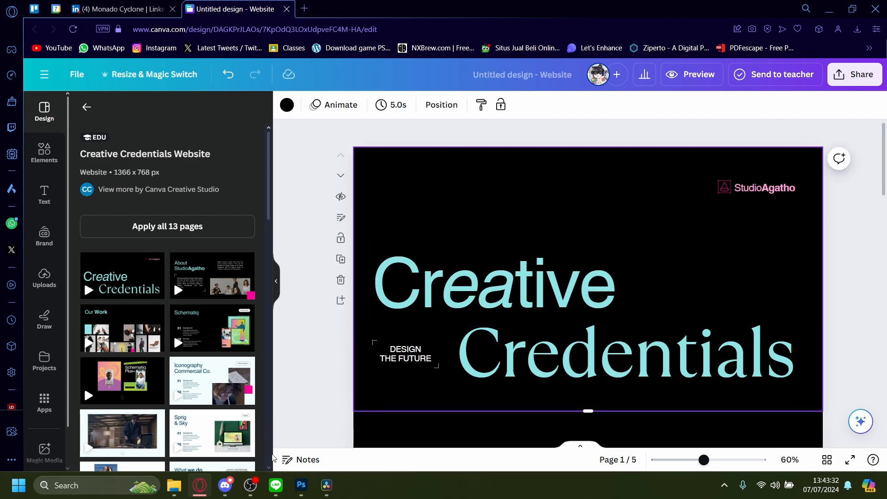
pyautogui.moveTo(298, 432)
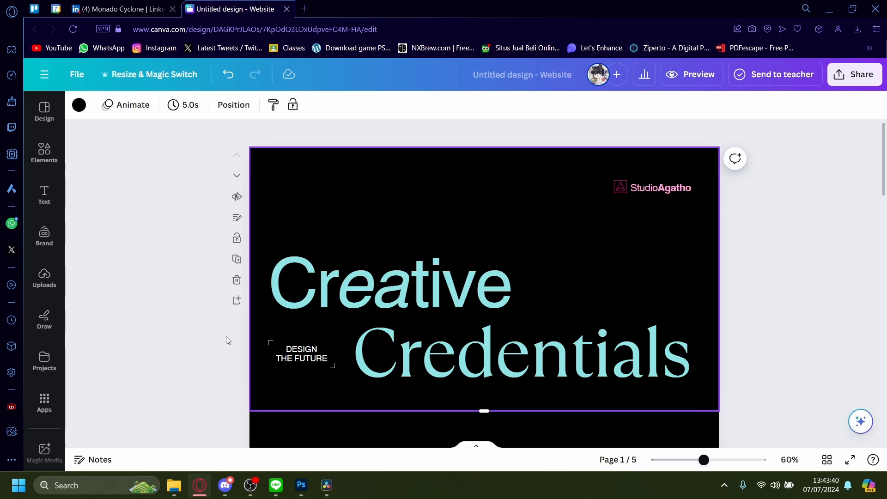
# Step: In the Notes panel, title page 1 'Landing home page' and note 'Fix the font', then move to page 2
pyautogui.click(91, 459)
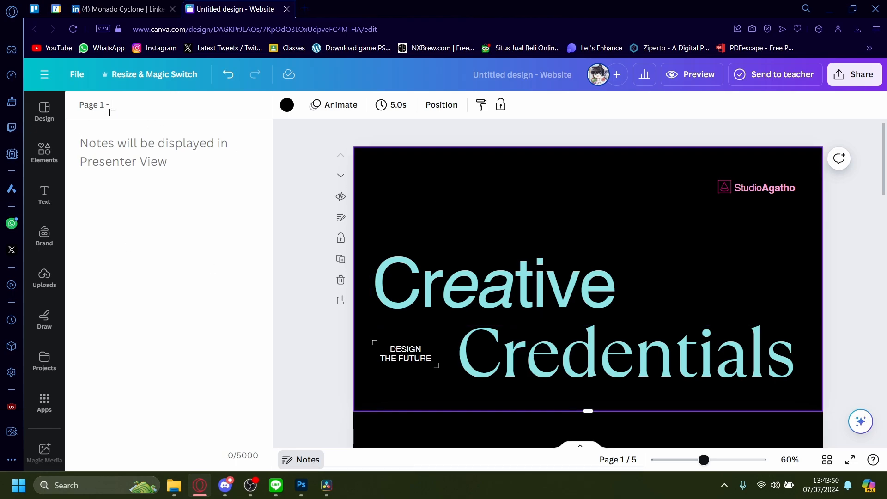
pyautogui.write('Landing hm')
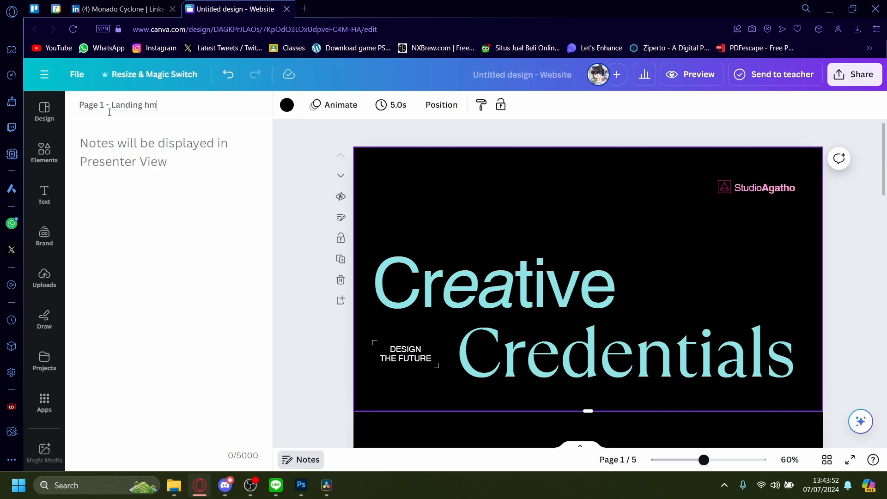
pyautogui.write('ome page')
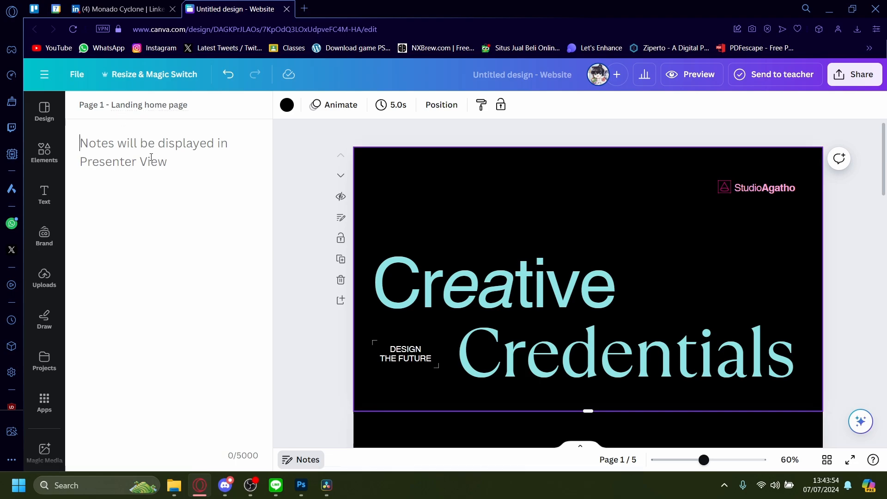
pyautogui.write('Fix the font')
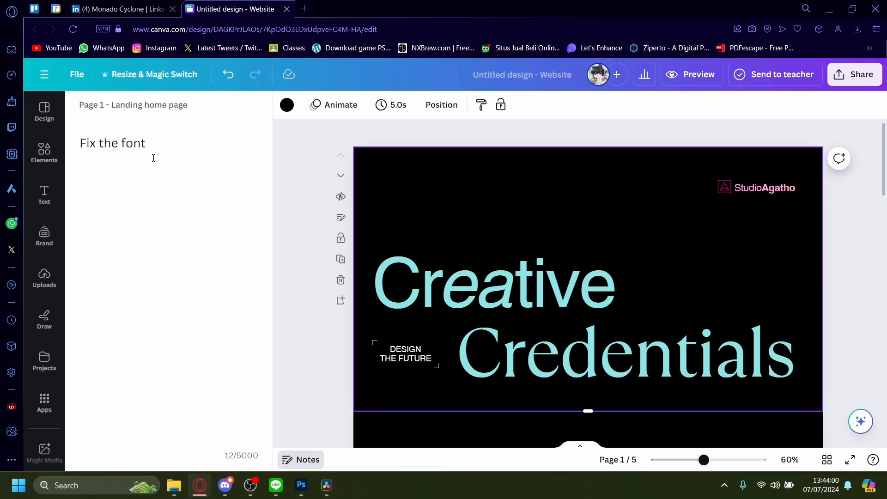
pyautogui.click(316, 349)
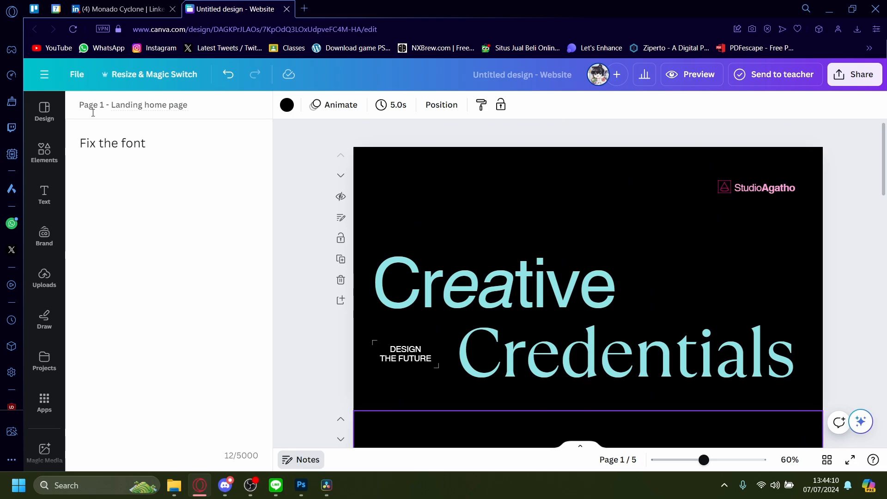
pyautogui.scroll(-3)
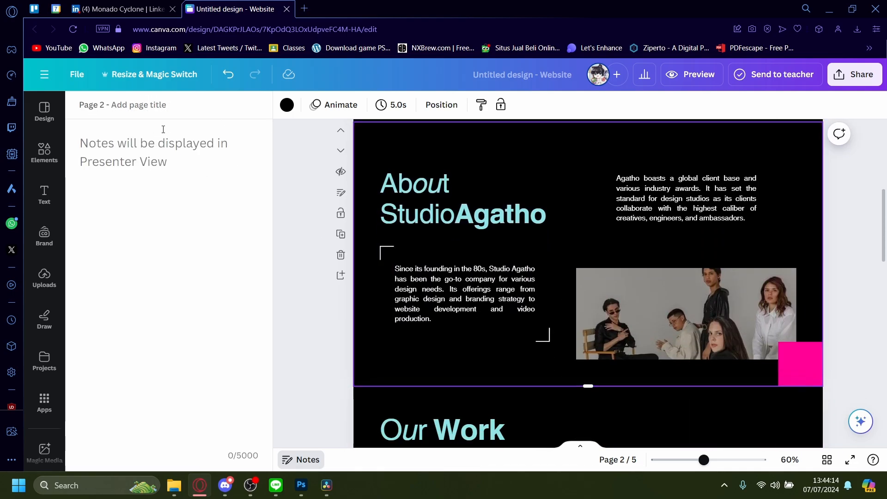
# Step: Title page 2 'About section' with the note 'already great'
pyautogui.write('A')
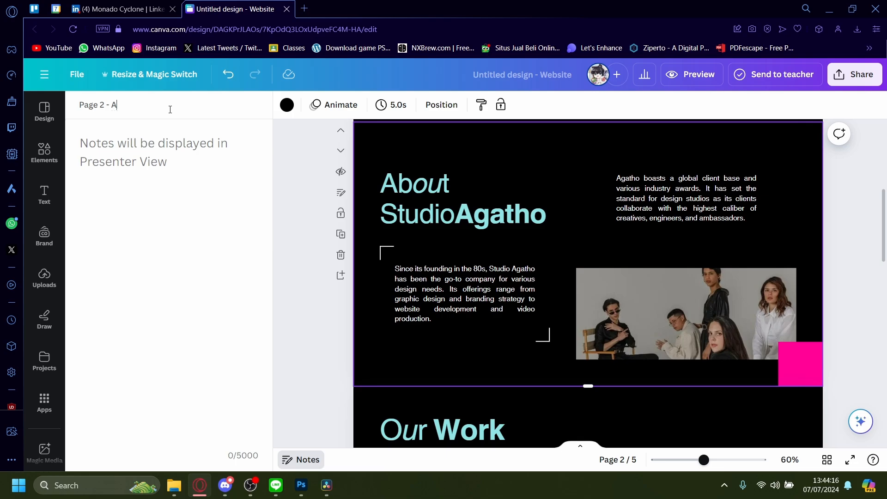
pyautogui.write('bout section')
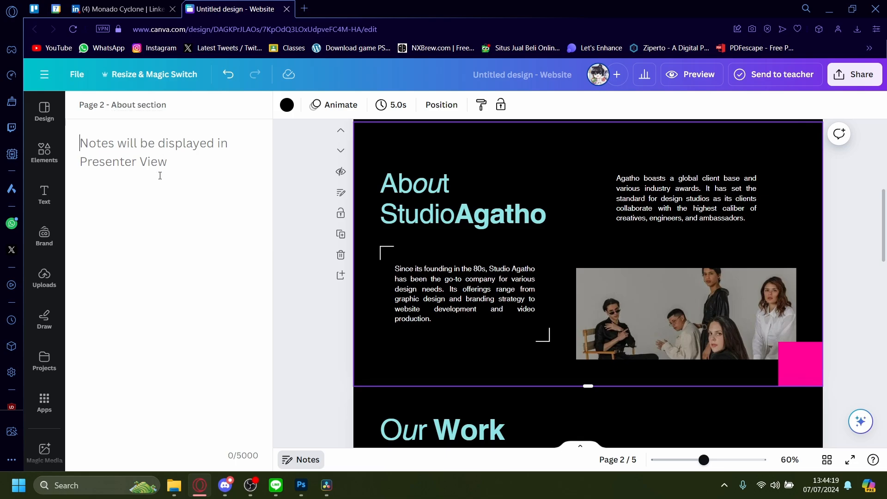
pyautogui.write('already gre')
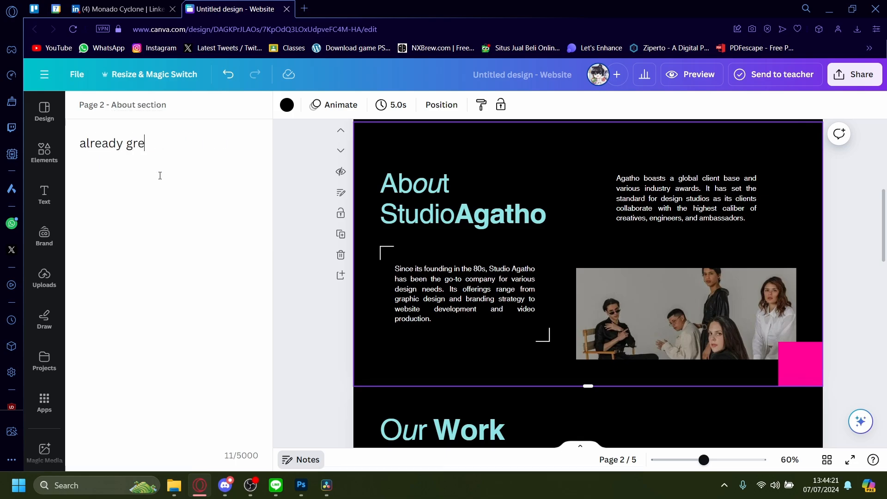
pyautogui.write('at')
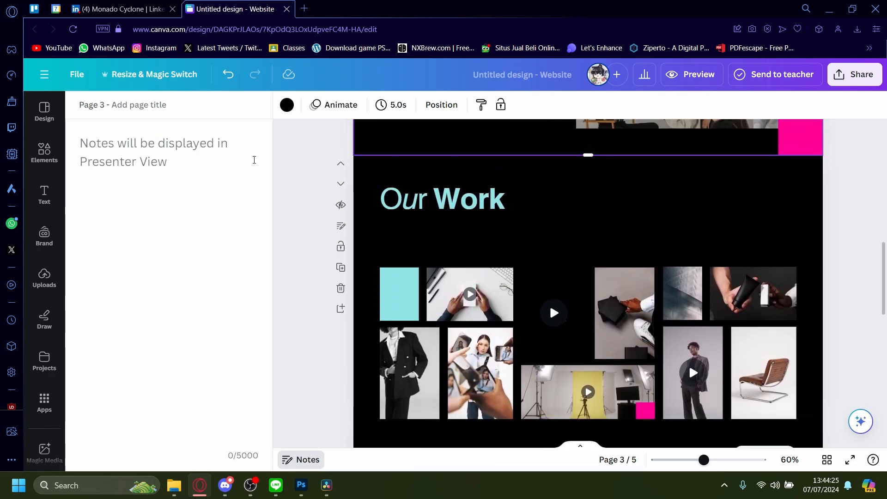
# Step: Title page 3 'Our work'
pyautogui.click(158, 105)
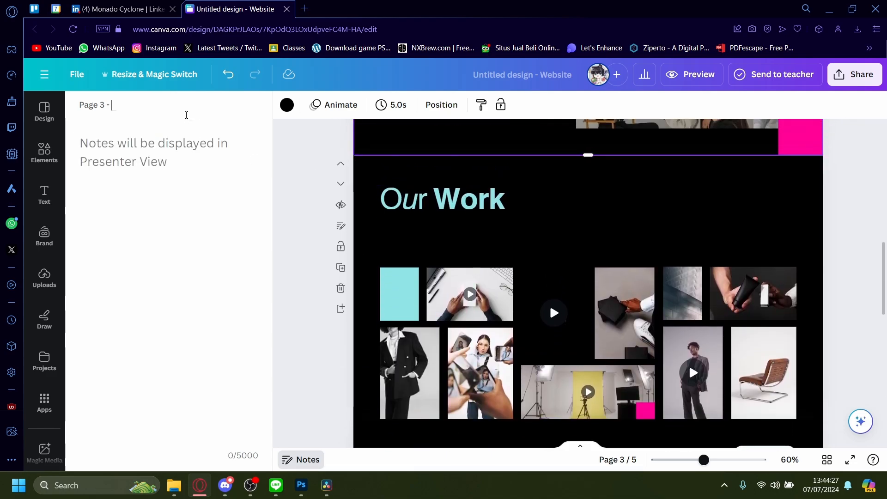
pyautogui.write('Our work')
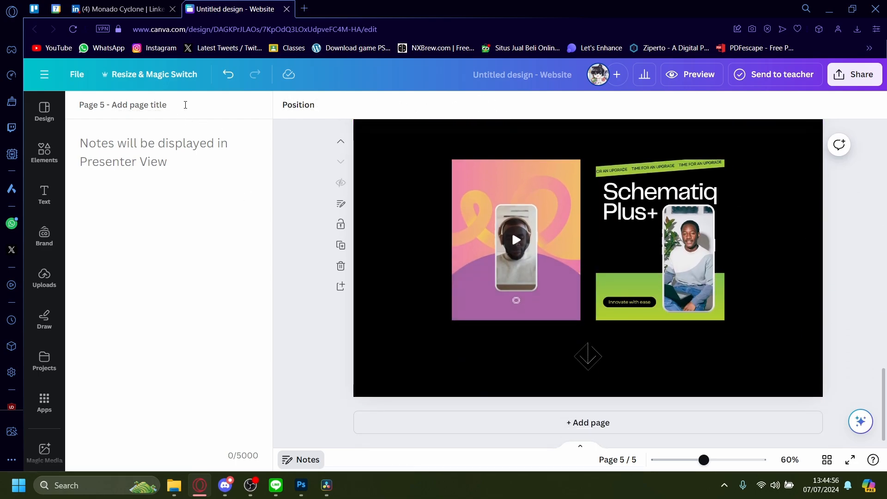
# Step: Title page 5 'Outro' with the note 'Make it more interesting!!!' and select the last page
pyautogui.write('Ou')
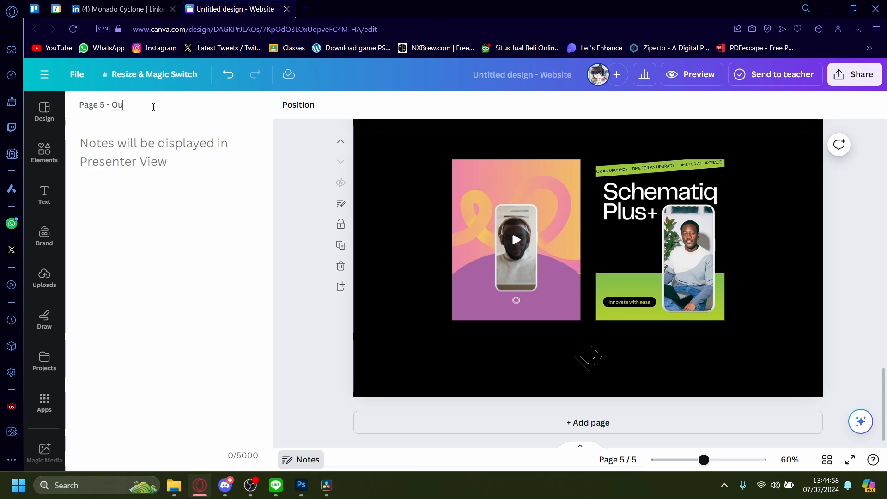
pyautogui.write('tro')
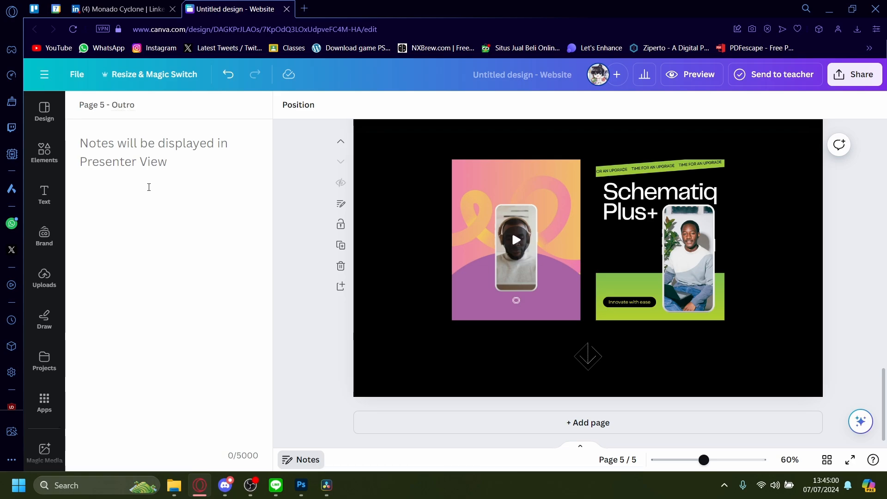
pyautogui.write('Make it more interesting!!!')
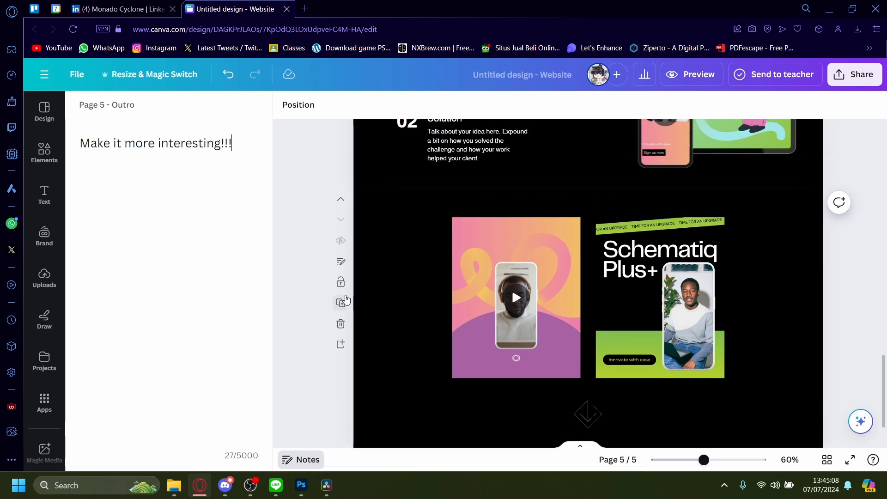
pyautogui.scroll(-3)
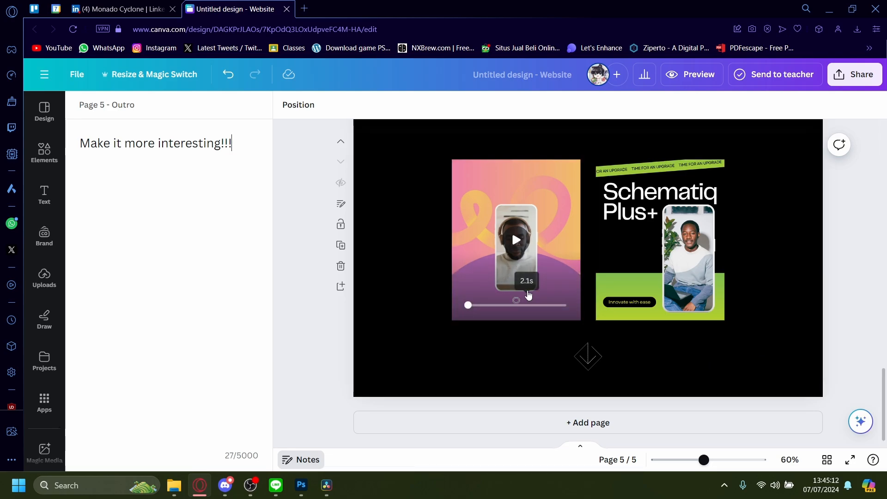
pyautogui.click(378, 290)
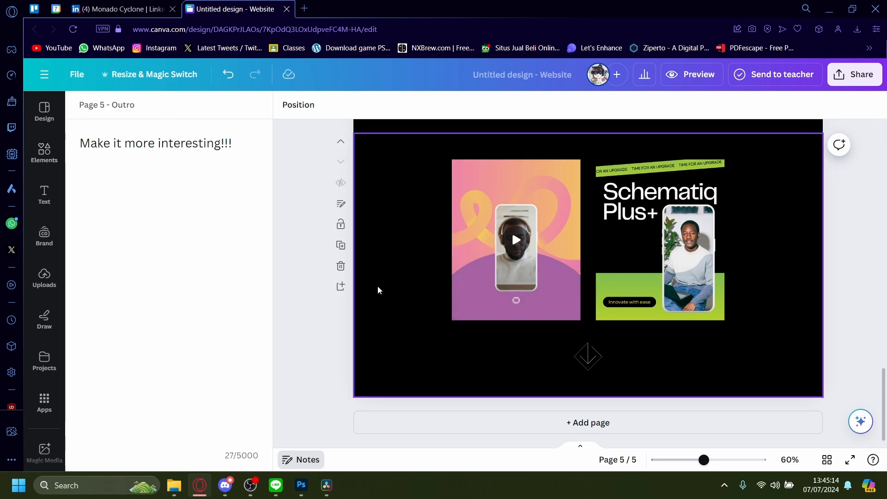